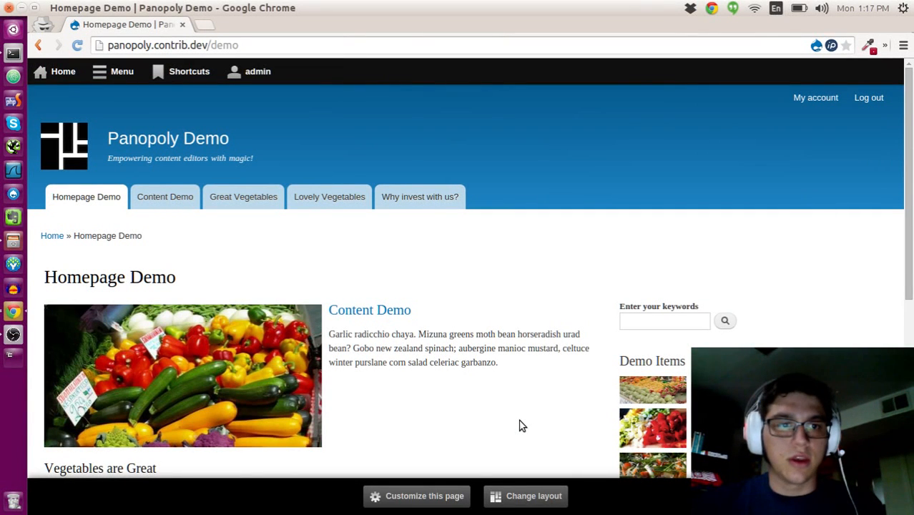
pyautogui.moveTo(403, 219)
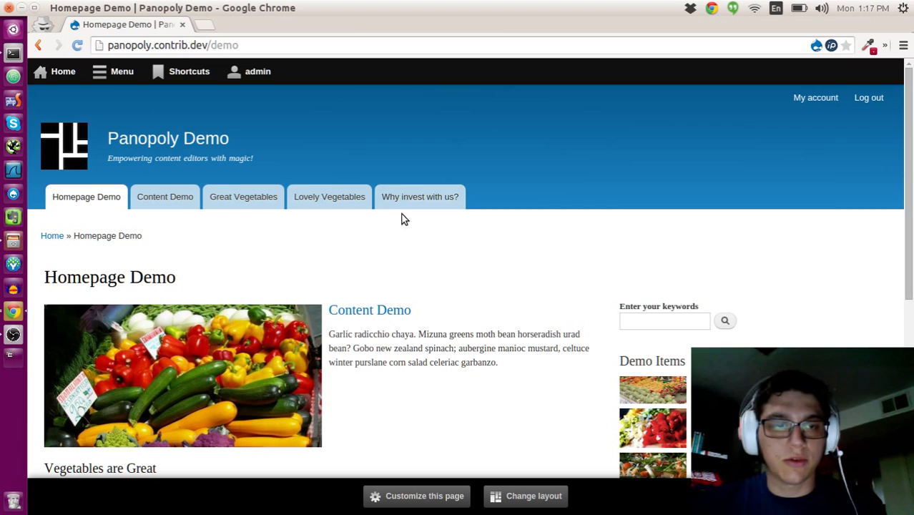
# Navigate to the 'Why invest with us?' page from the site navigation
pyautogui.click(421, 197)
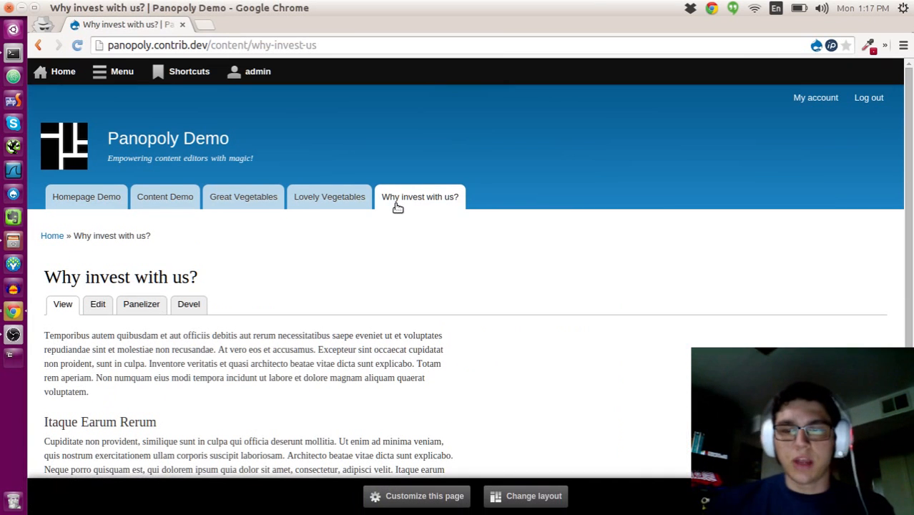
pyautogui.moveTo(308, 284)
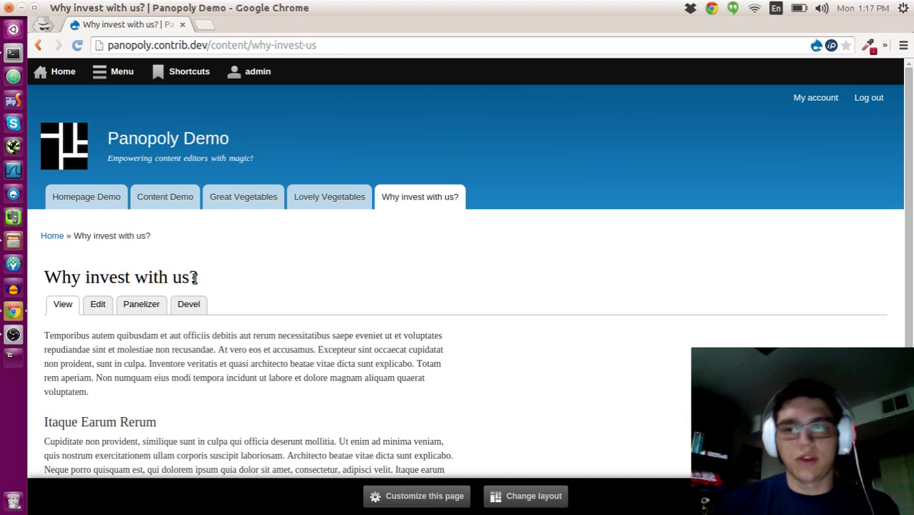
pyautogui.moveTo(240, 309)
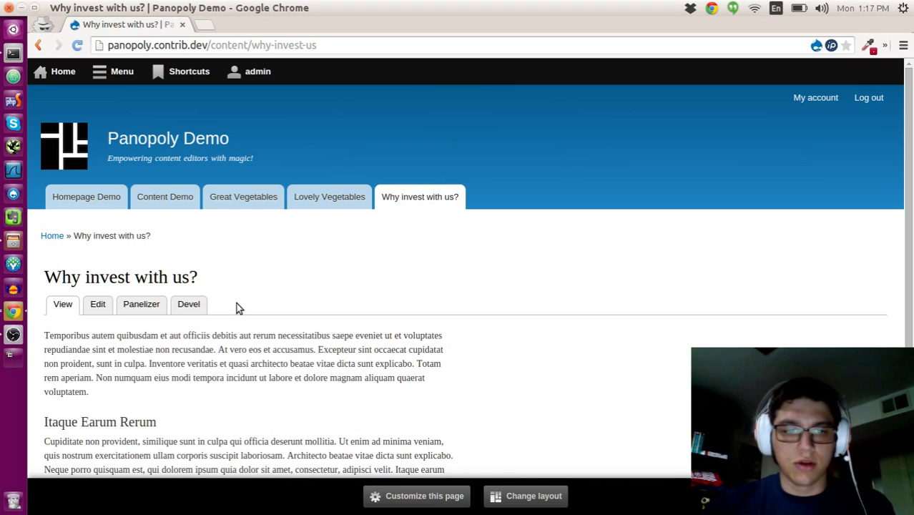
pyautogui.moveTo(672, 326)
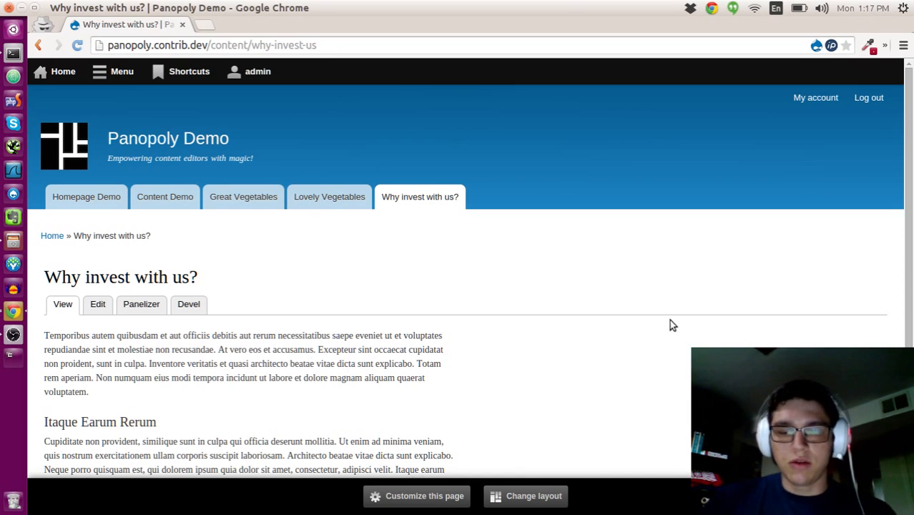
pyautogui.moveTo(423, 495)
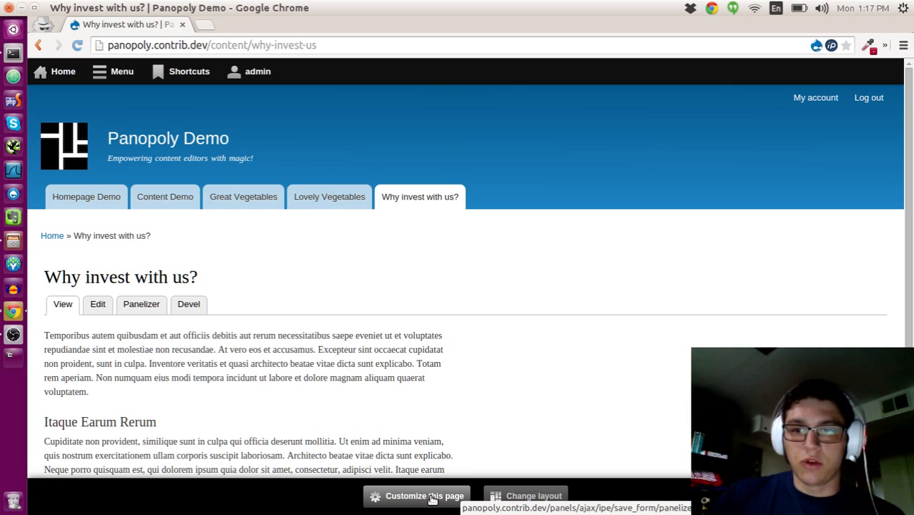
# Enter customize mode and start adding content to Row 1: Second Column
pyautogui.click(423, 495)
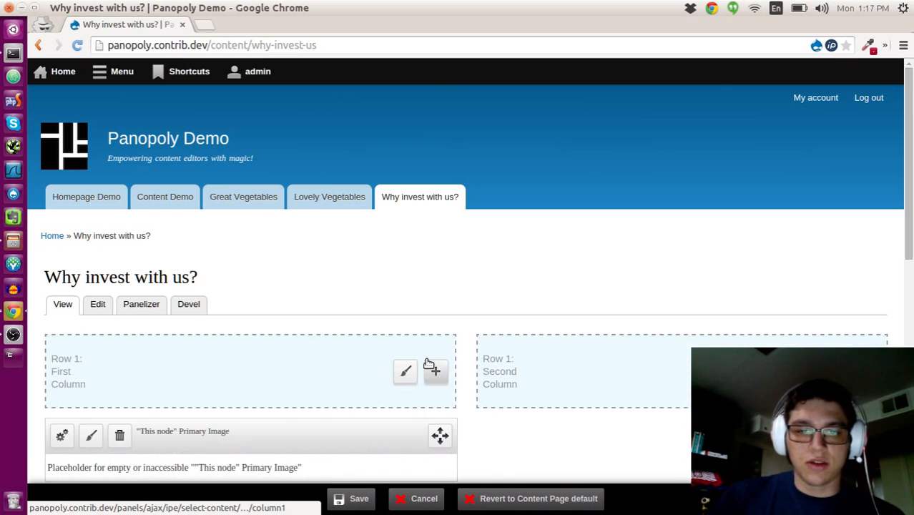
pyautogui.scroll(-3)
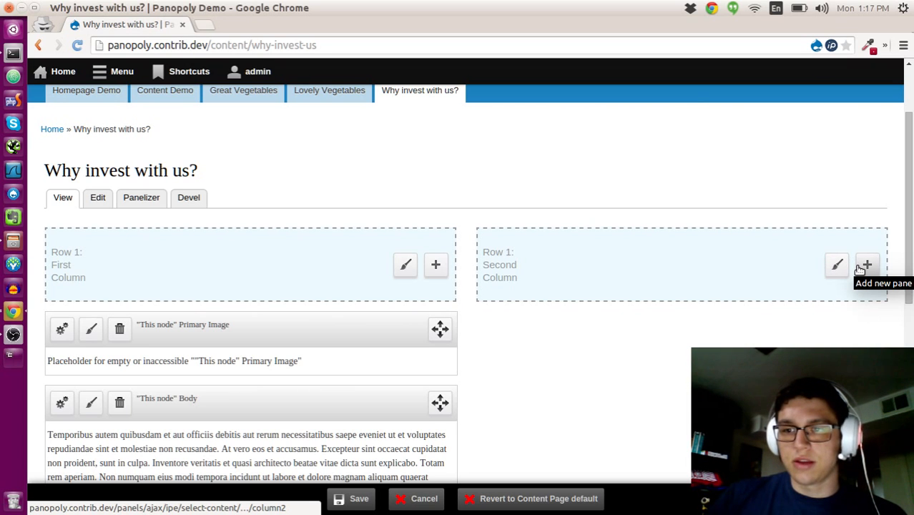
pyautogui.click(865, 264)
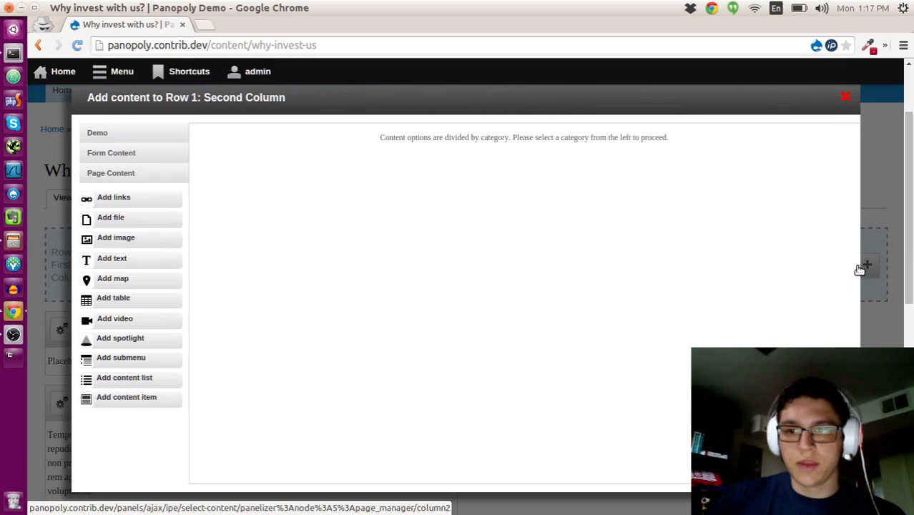
pyautogui.moveTo(119, 309)
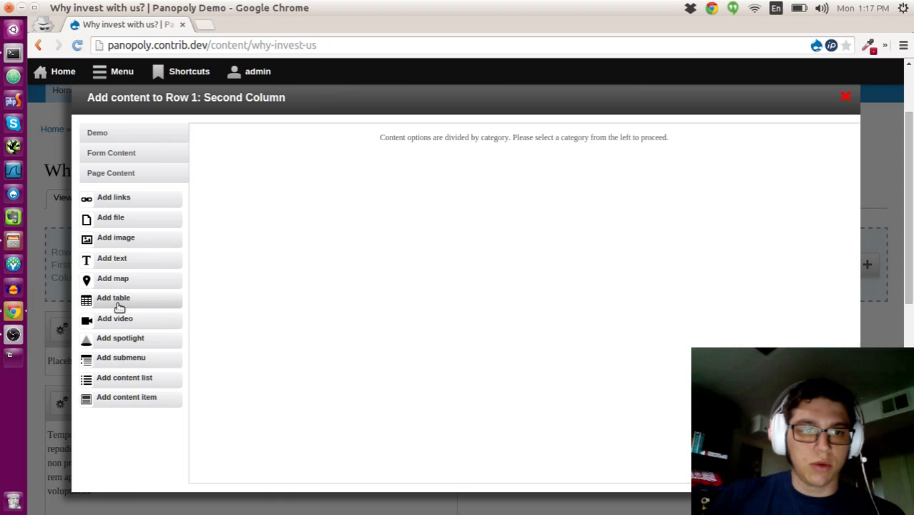
# Add a table pane titled 'Financial Overview' rebuilt with 5 columns and 3 rows
pyautogui.click(111, 298)
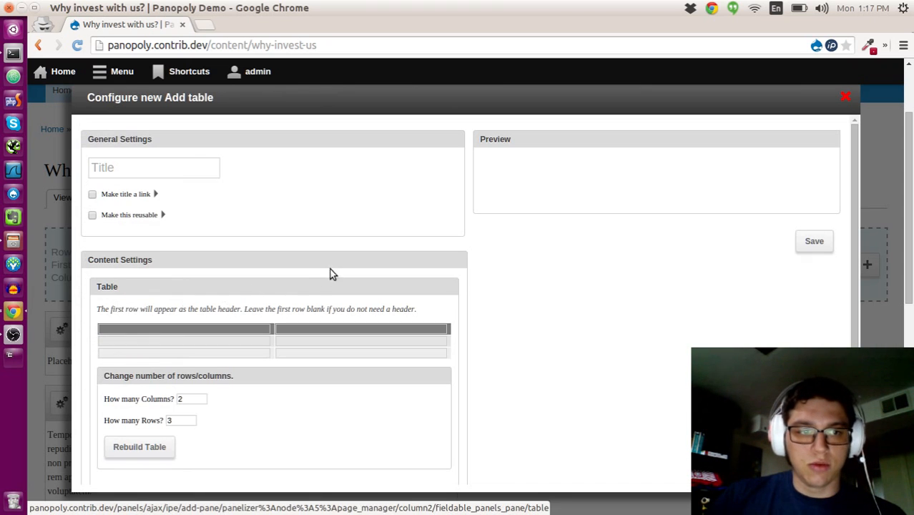
pyautogui.write('Financial Overview')
pyautogui.write('5')
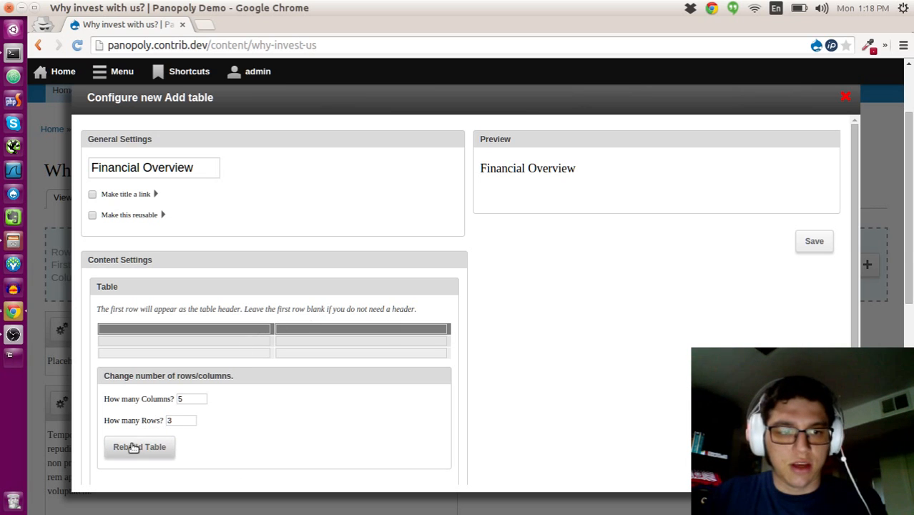
pyautogui.click(139, 447)
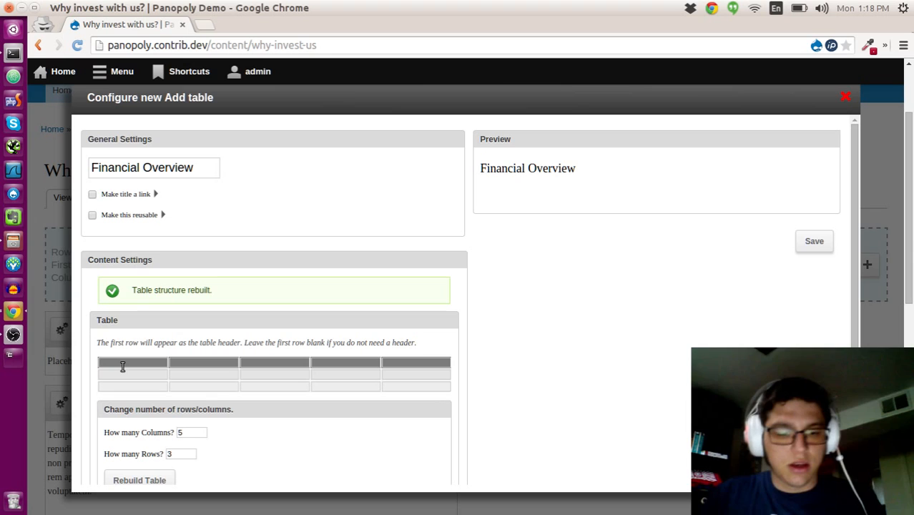
# Fill headers Year, Q1–Q4; 2015 row 1,000–4,000; 2014 row 500, 750, 1000, 1250; refresh the preview
pyautogui.write('Year')
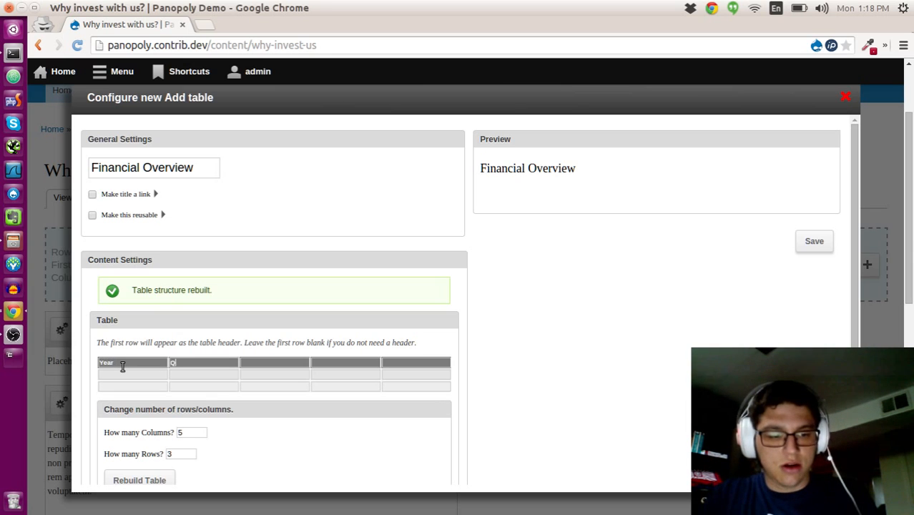
pyautogui.write('1')
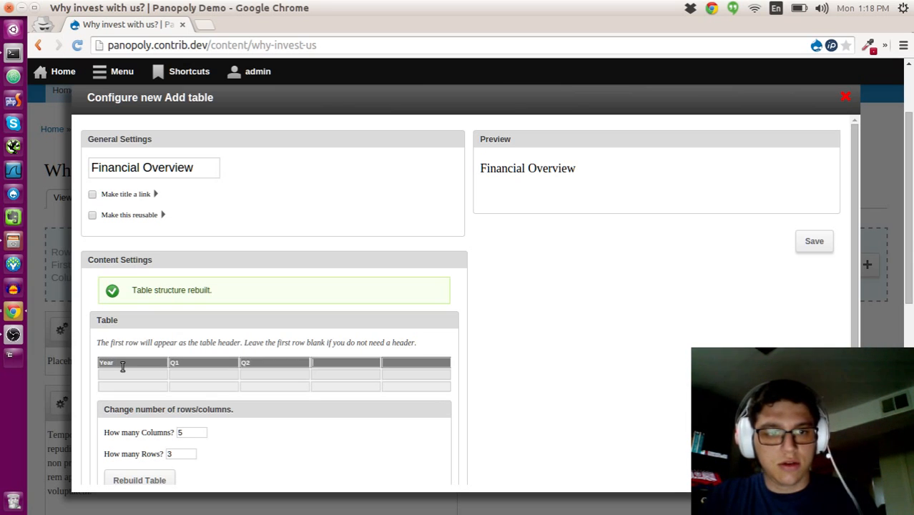
pyautogui.write('Q4')
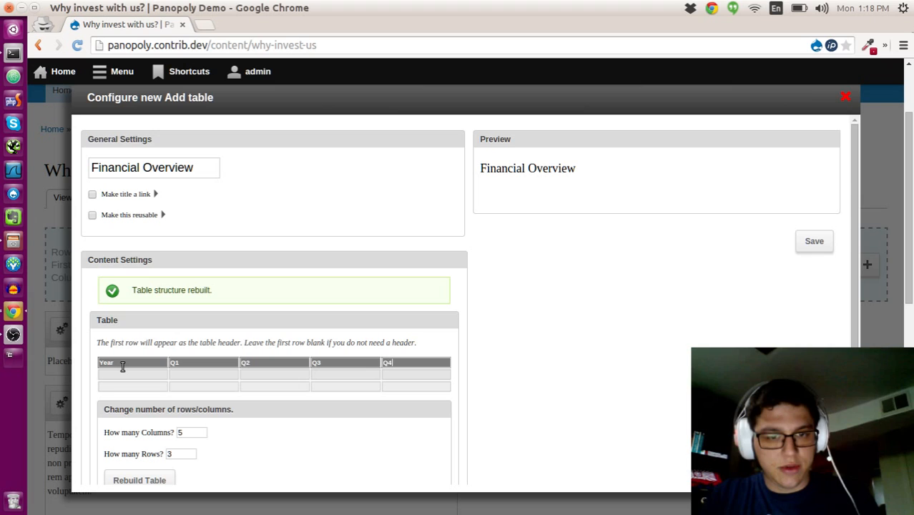
pyautogui.write('2015')
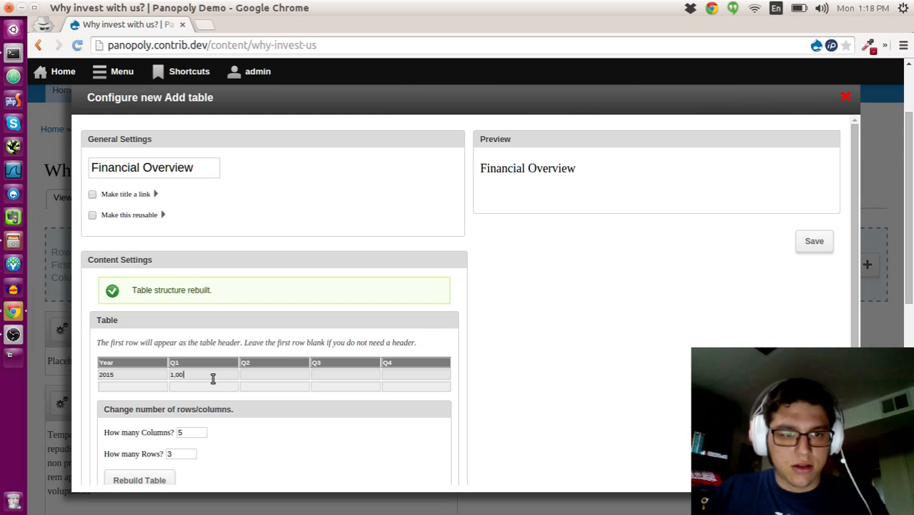
pyautogui.write('2,000')
pyautogui.click(416, 375)
pyautogui.write('4')
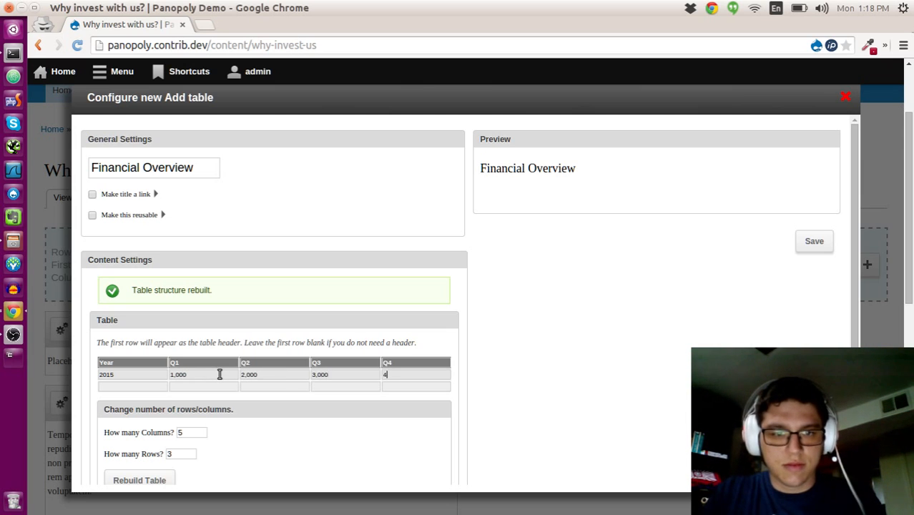
pyautogui.write('2014')
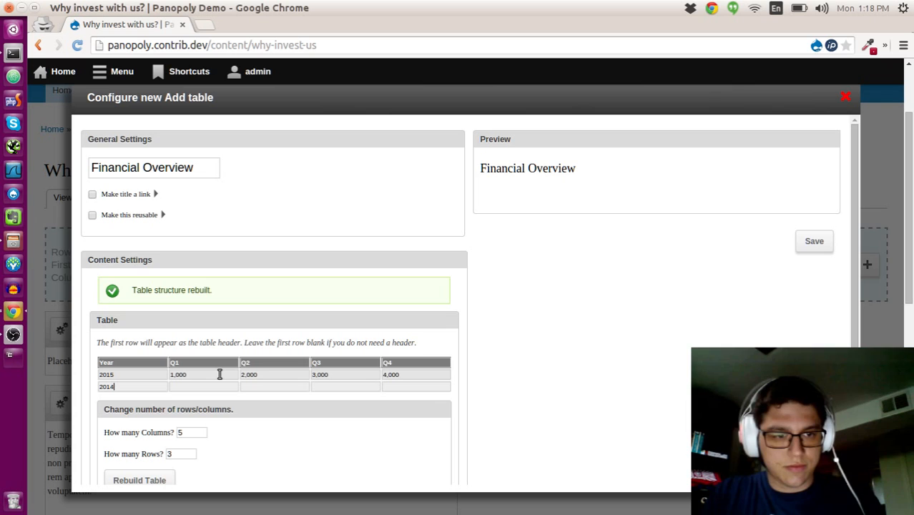
pyautogui.write('5000')
pyautogui.click(415, 386)
pyautogui.write('1')
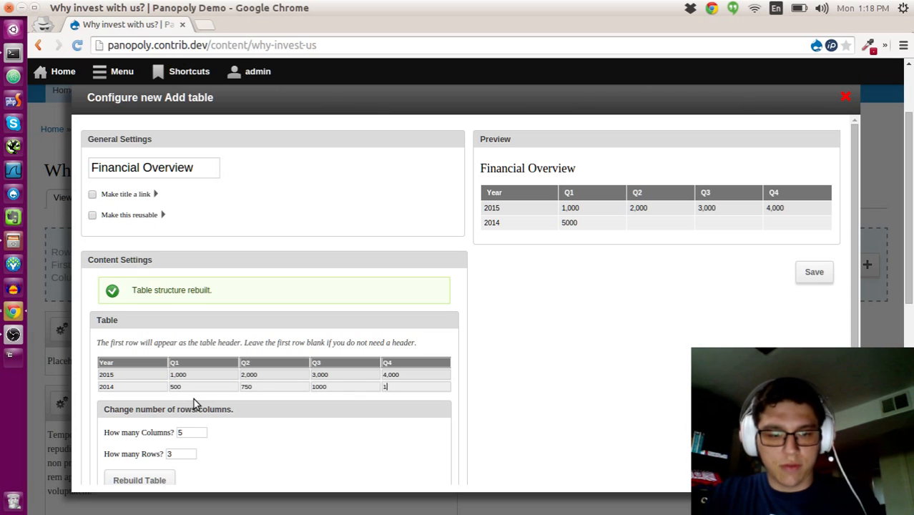
pyautogui.click(813, 272)
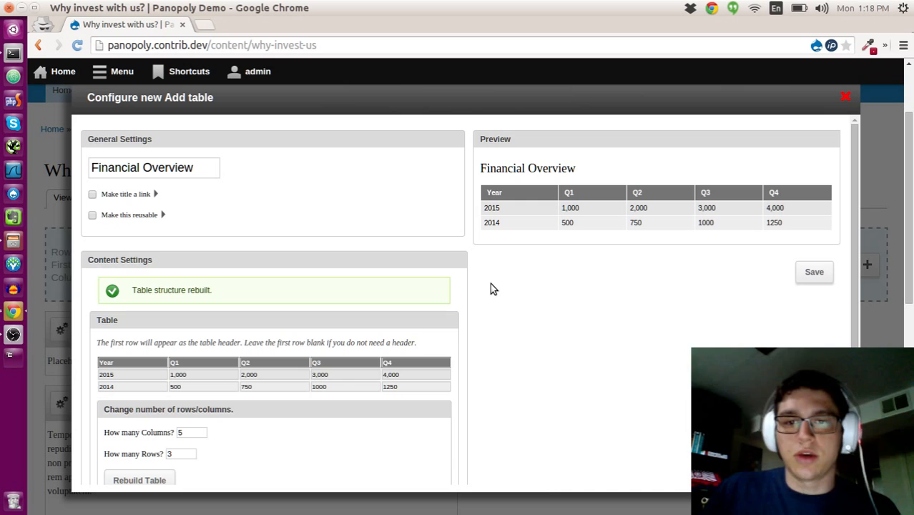
pyautogui.moveTo(527, 279)
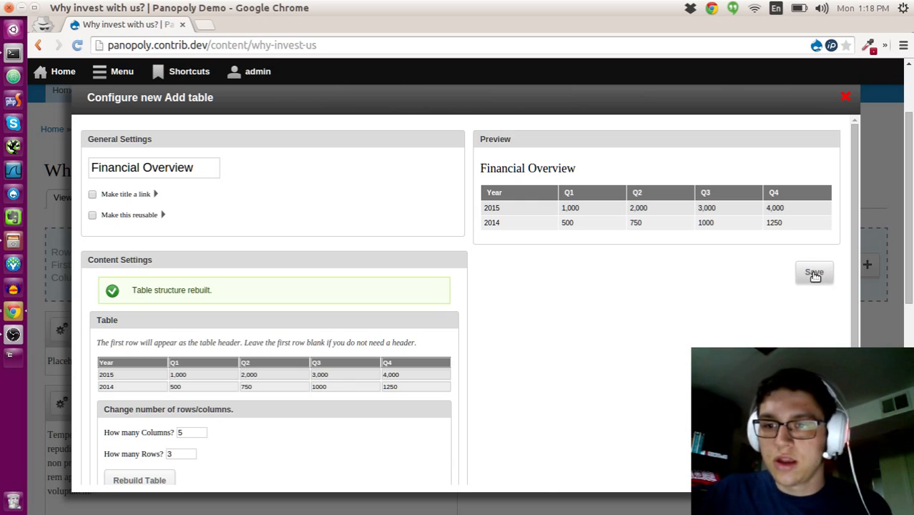
# Save the Financial Overview table pane and save the customized page layout
pyautogui.click(813, 272)
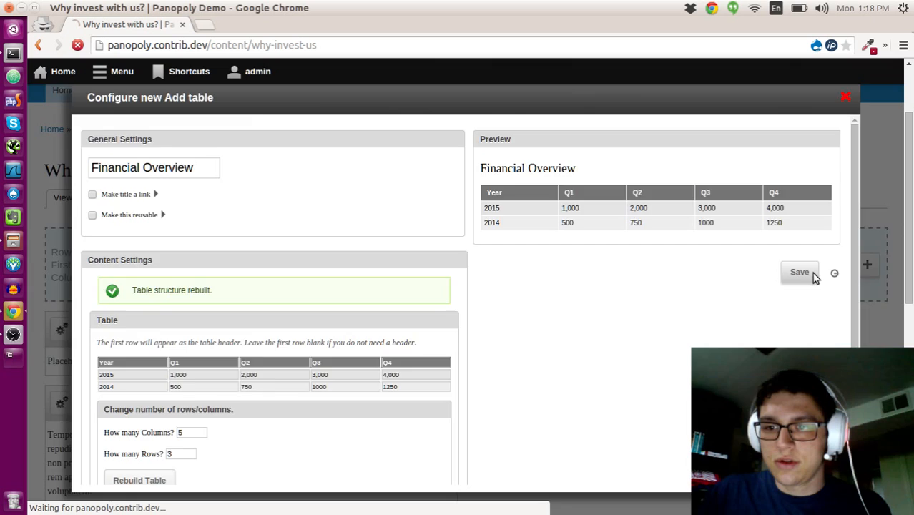
pyautogui.click(798, 271)
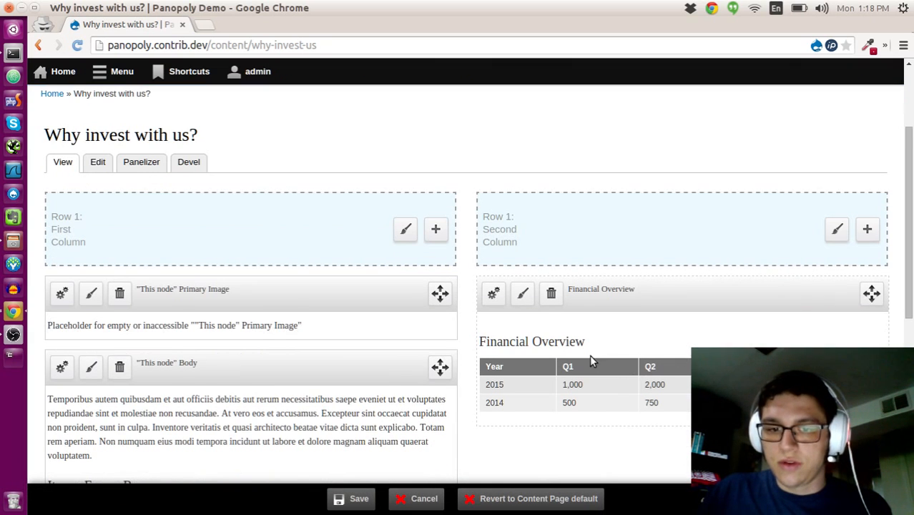
pyautogui.scroll(-3)
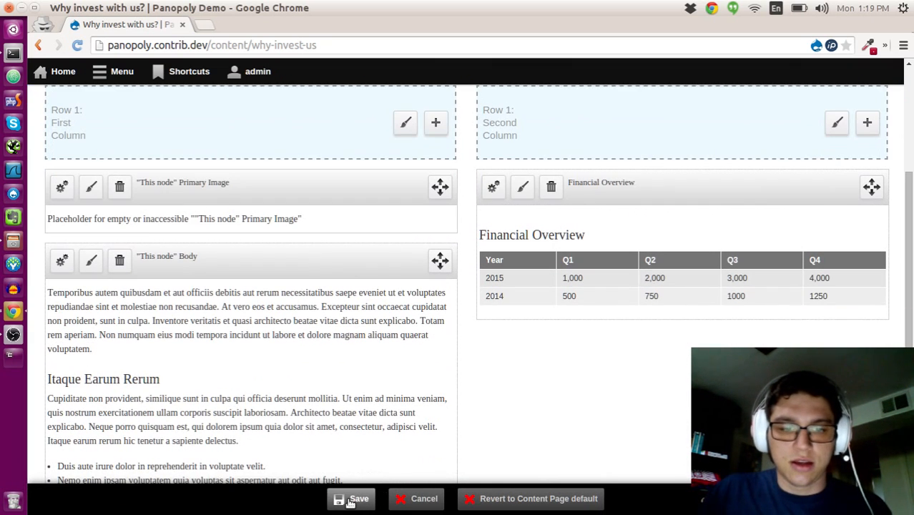
pyautogui.click(355, 497)
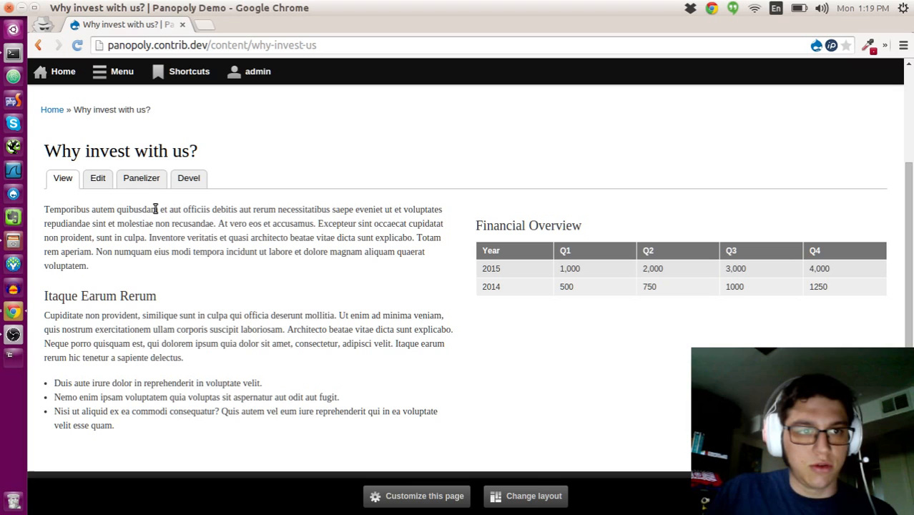
pyautogui.moveTo(486, 230)
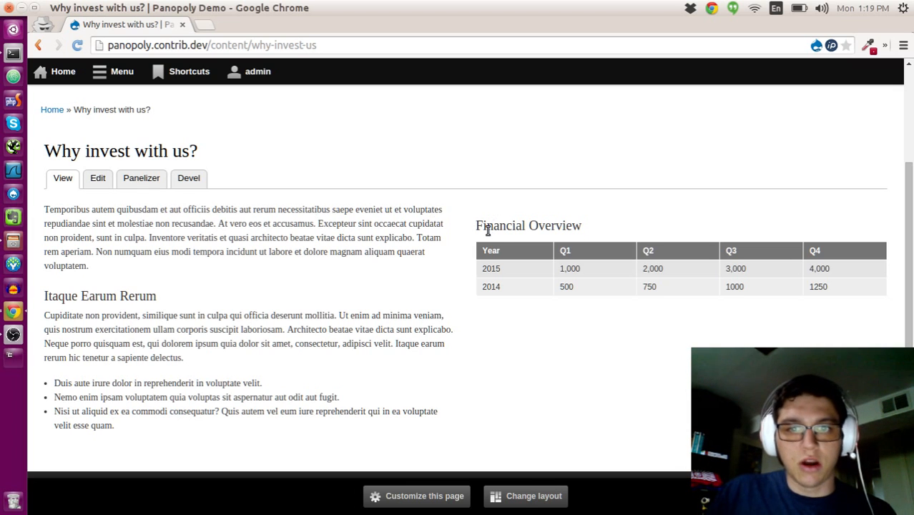
pyautogui.moveTo(542, 278)
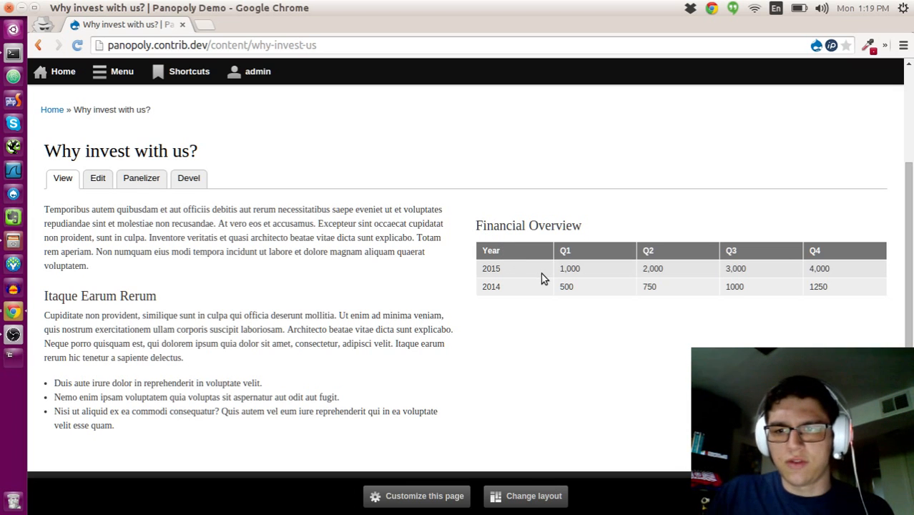
pyautogui.moveTo(478, 280)
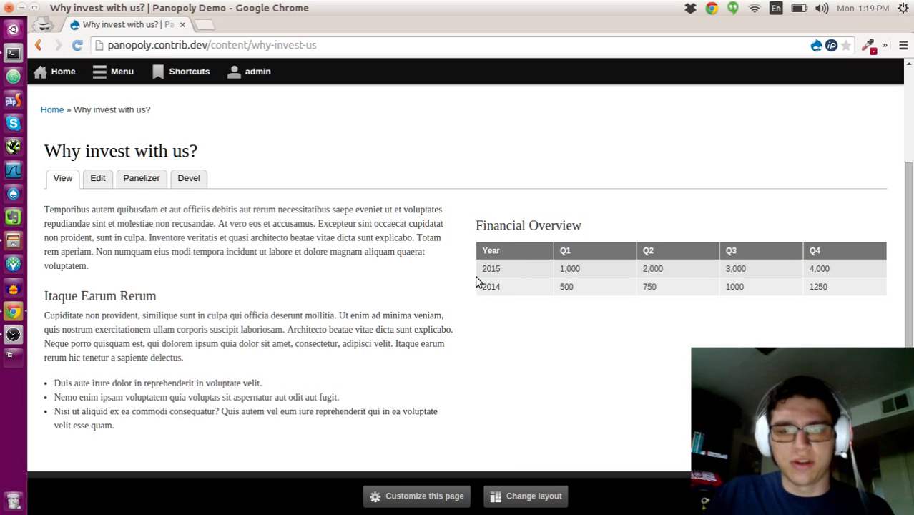